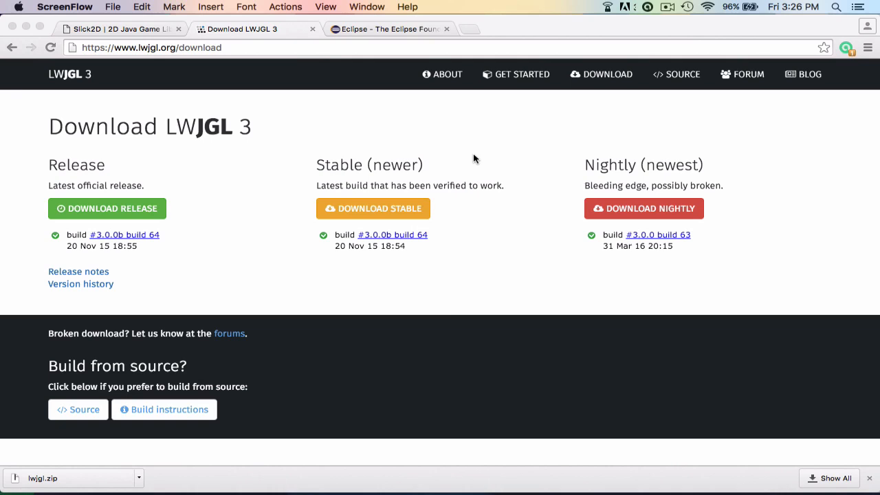
mouse_move(346, 268)
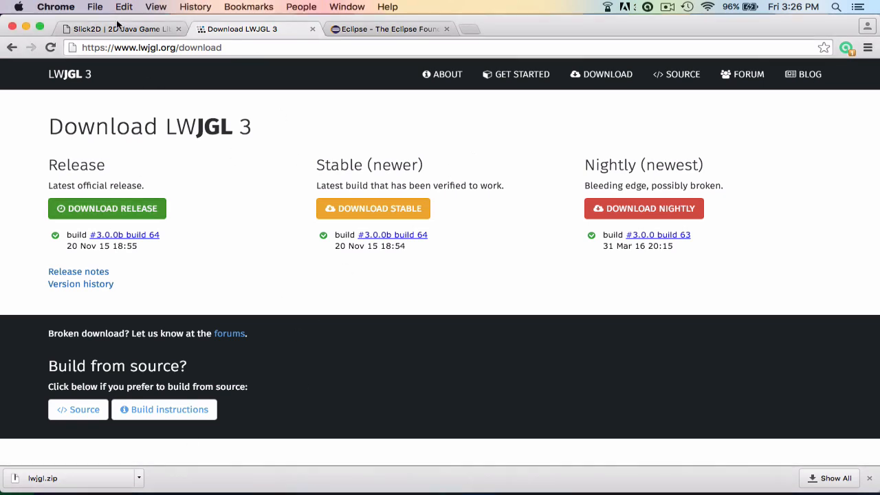
Bring up the Slick2D 2D Java Game Library homepage in Chrome.
left_click(121, 29)
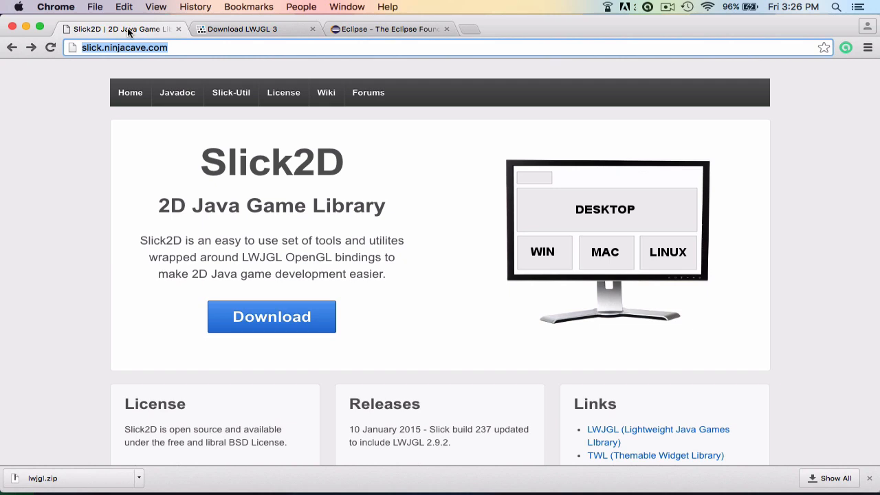
Create a new Java project named GameTutorial from the Eclipse workspace.
left_click(390, 29)
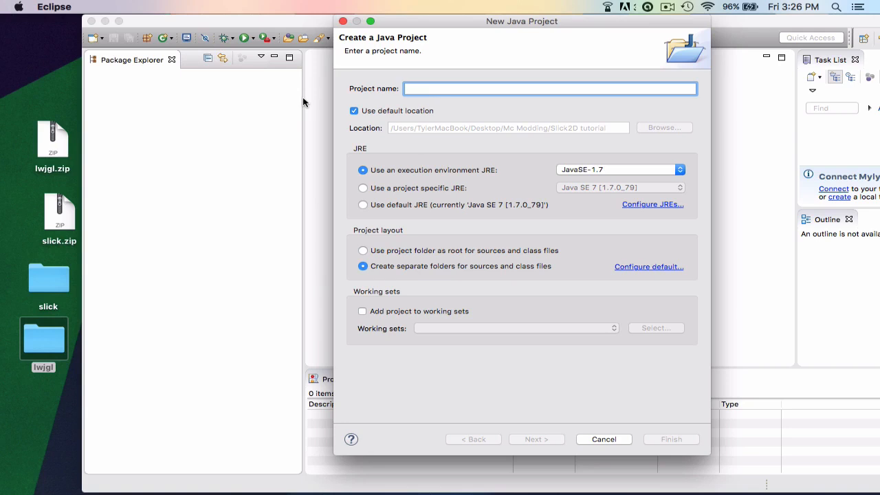
left_click(550, 88)
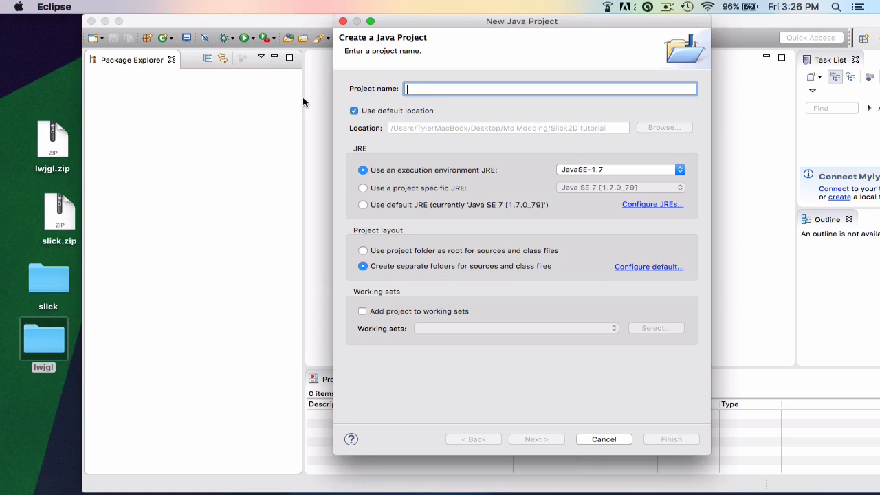
type("GameTutp")
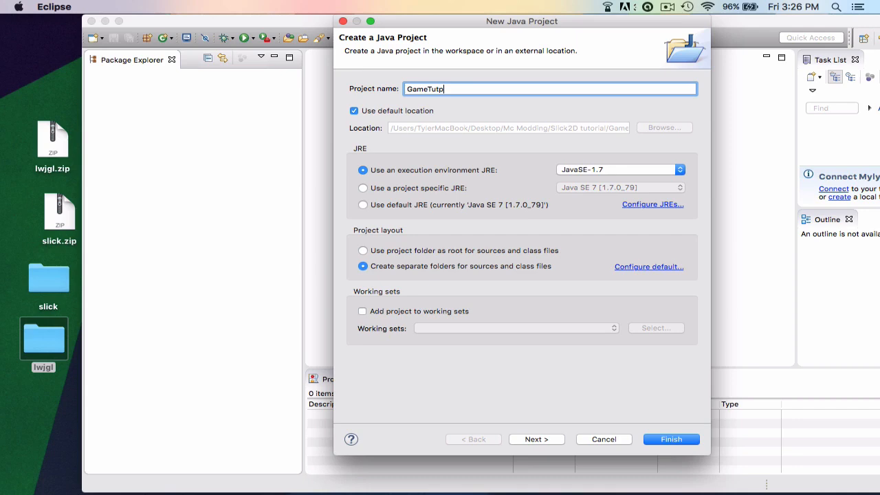
left_click(671, 439)
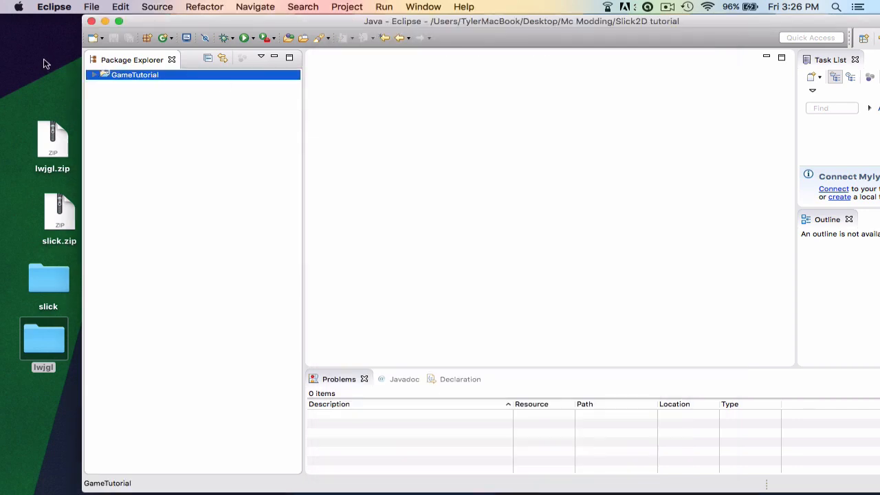
Create the package rpg.game.tutorial inside GameTutorial's src folder.
left_click(93, 75)
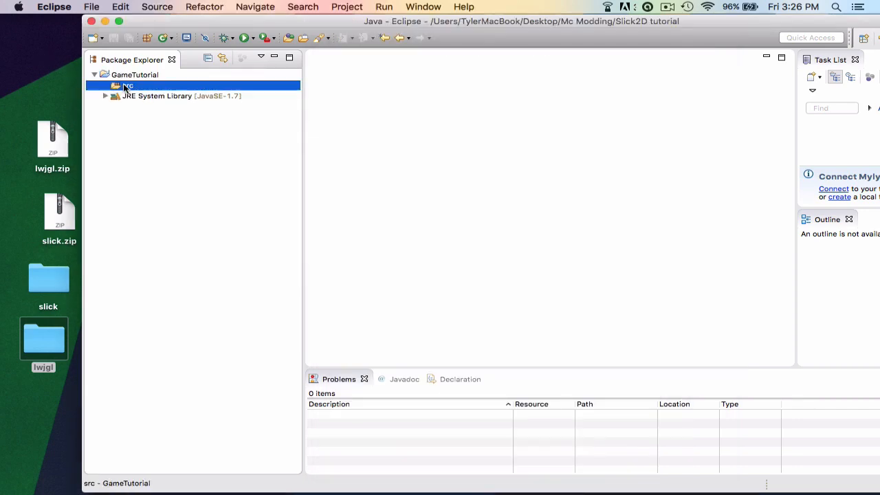
right_click(126, 86)
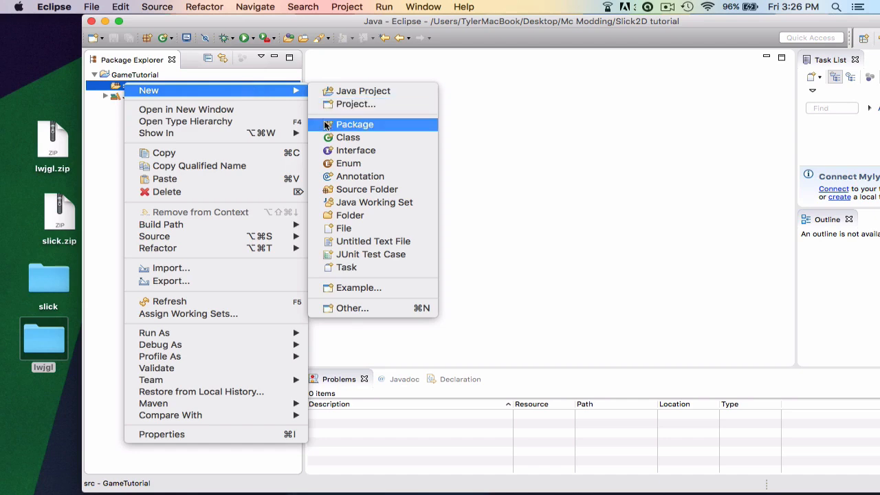
left_click(355, 124)
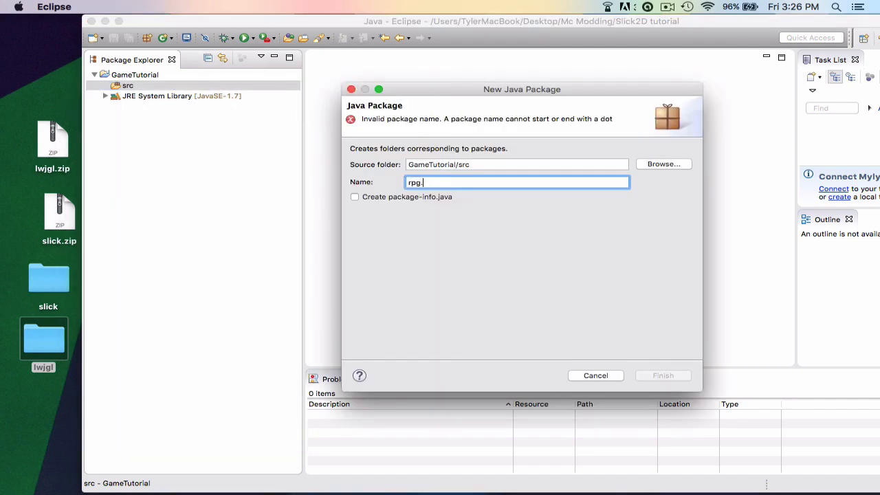
type("game.tutoria")
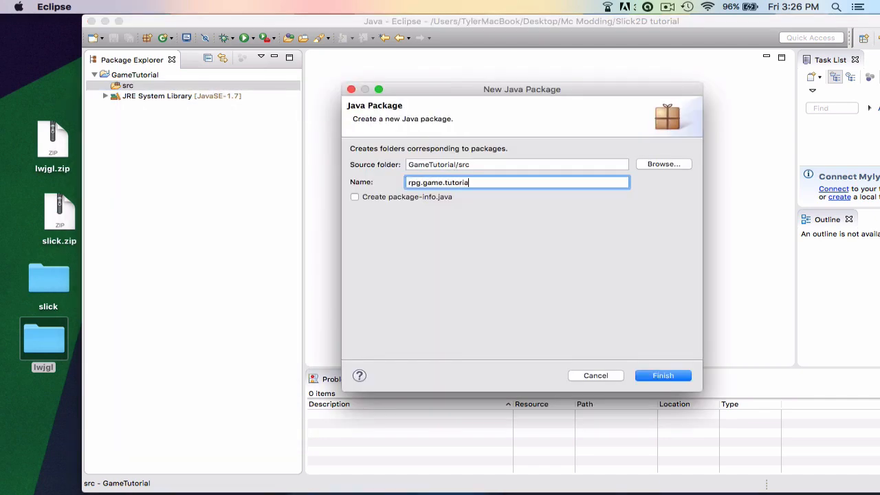
type("l")
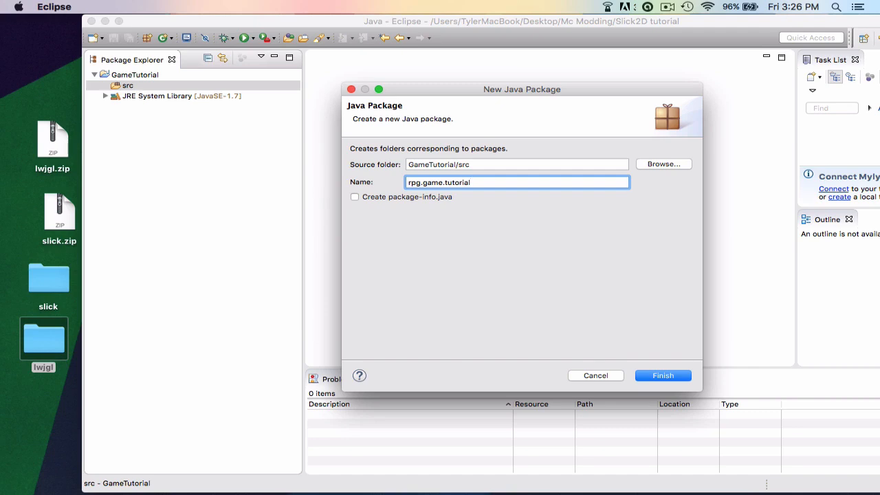
left_click(662, 376)
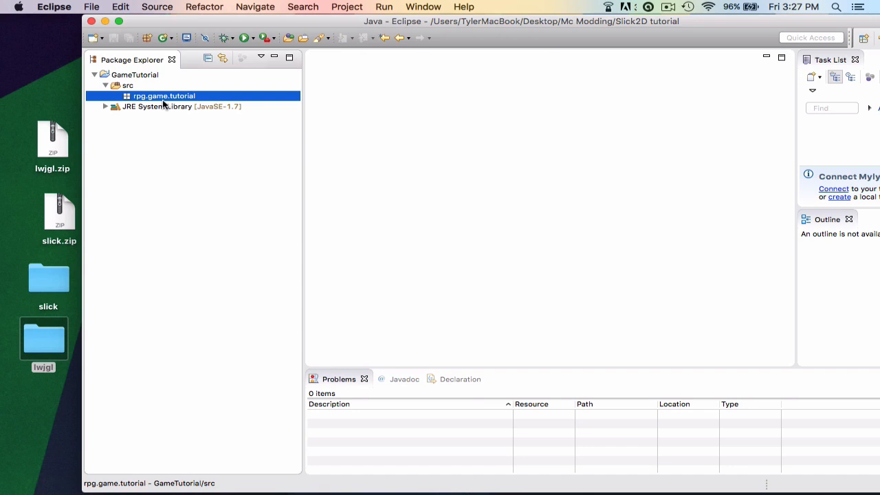
Create the TutorialGame class with a generated main method and open TutorialGame.java in the editor.
right_click(163, 96)
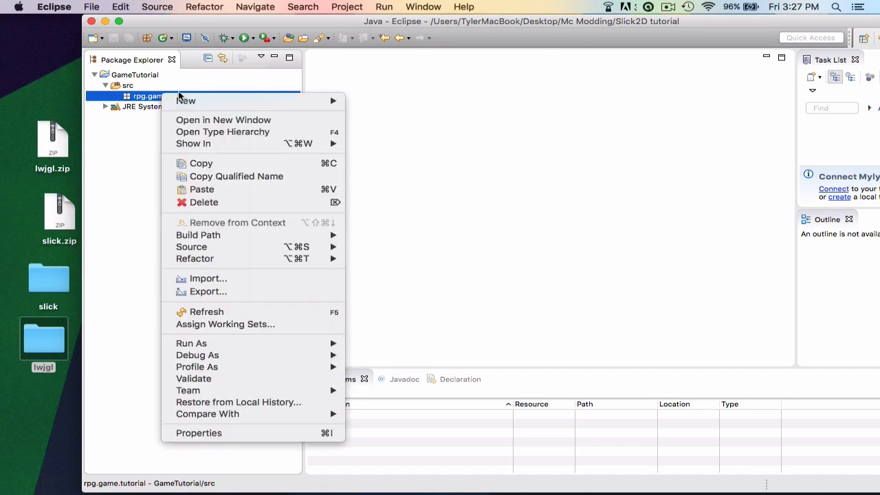
mouse_move(186, 101)
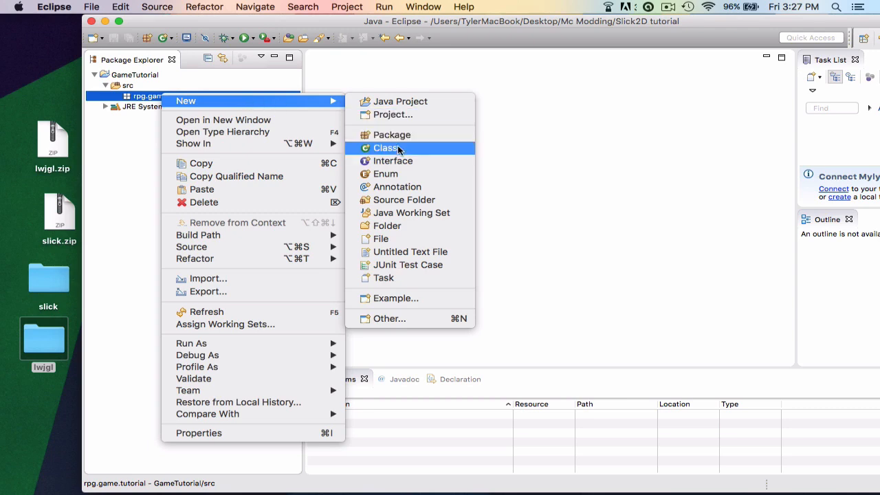
left_click(388, 149)
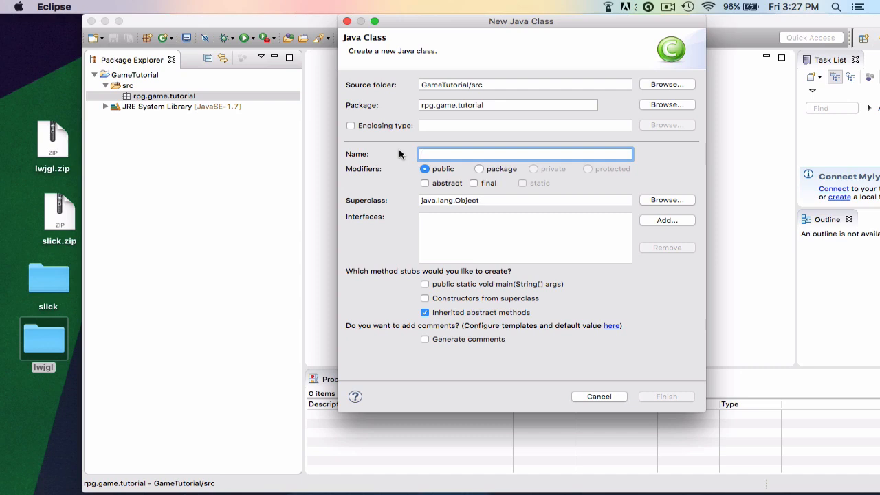
mouse_move(427, 281)
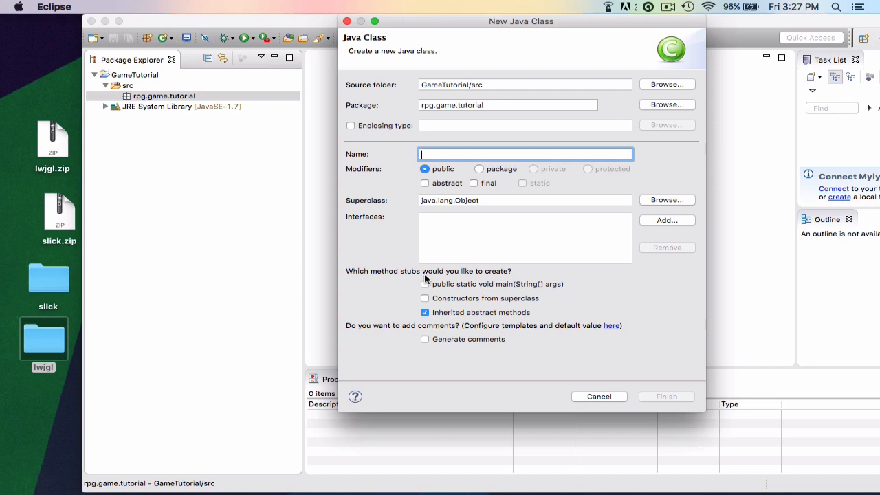
left_click(425, 283)
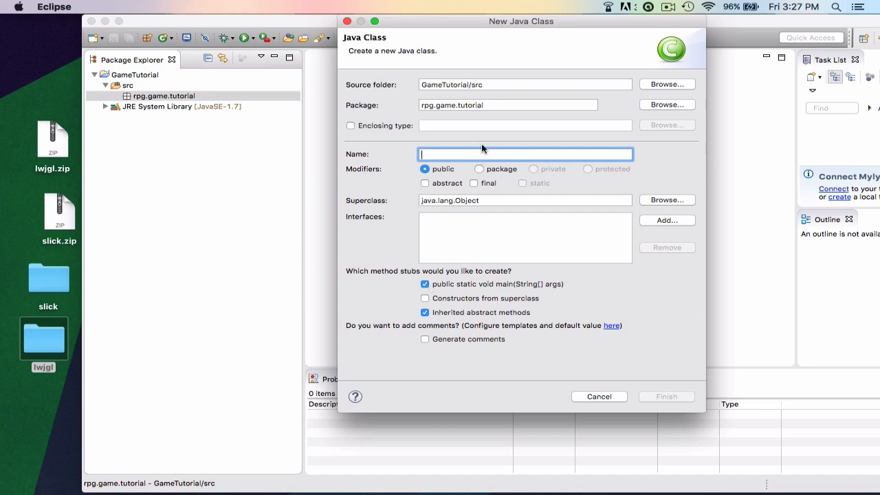
type("Tutorial")
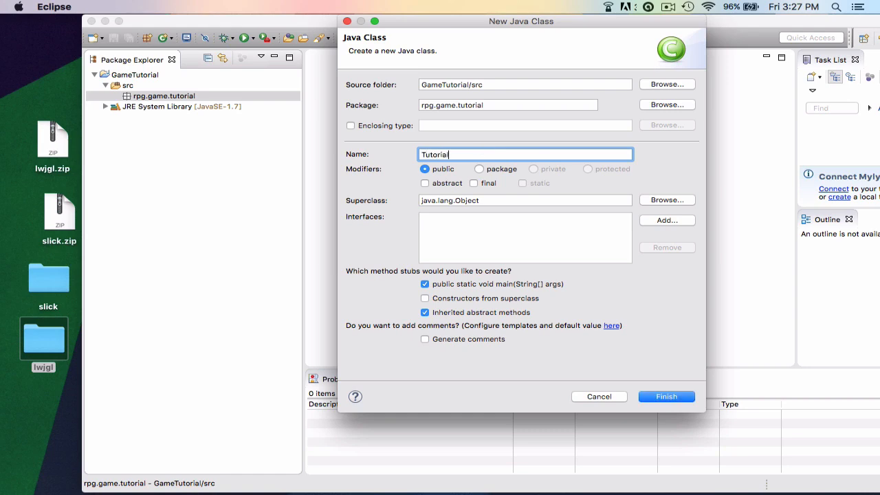
left_click(666, 397)
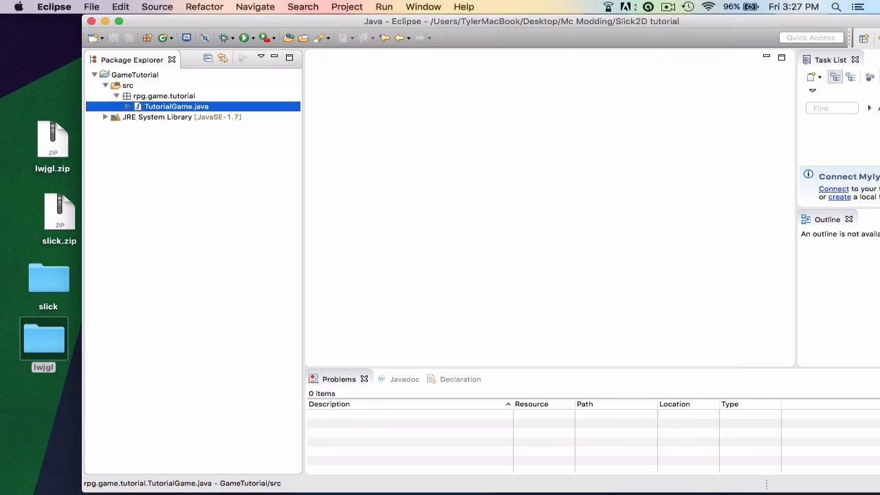
double_click(176, 106)
type("public static void main(String[] args) {")
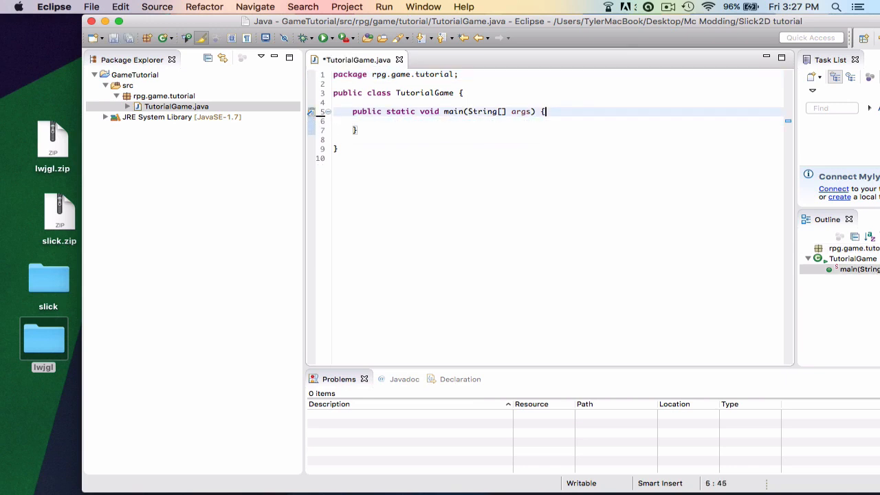
Create an empty MainMenu class in the rpg.game.tutorial package.
right_click(164, 96)
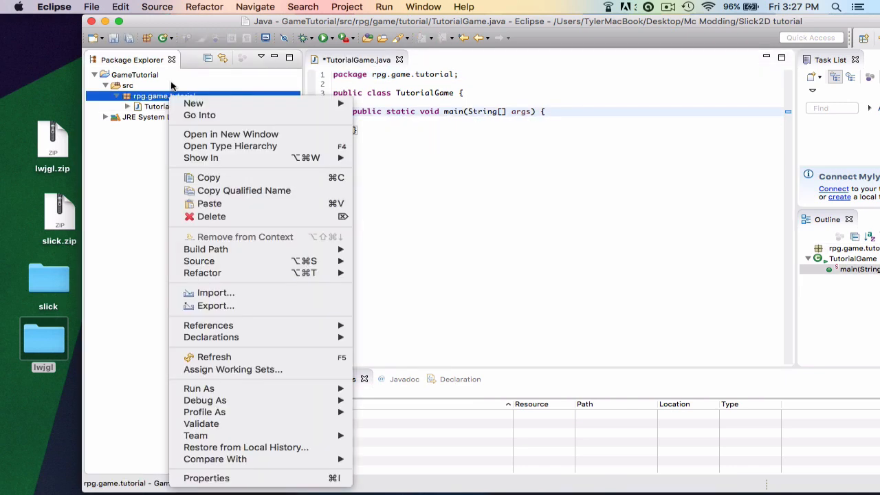
mouse_move(193, 103)
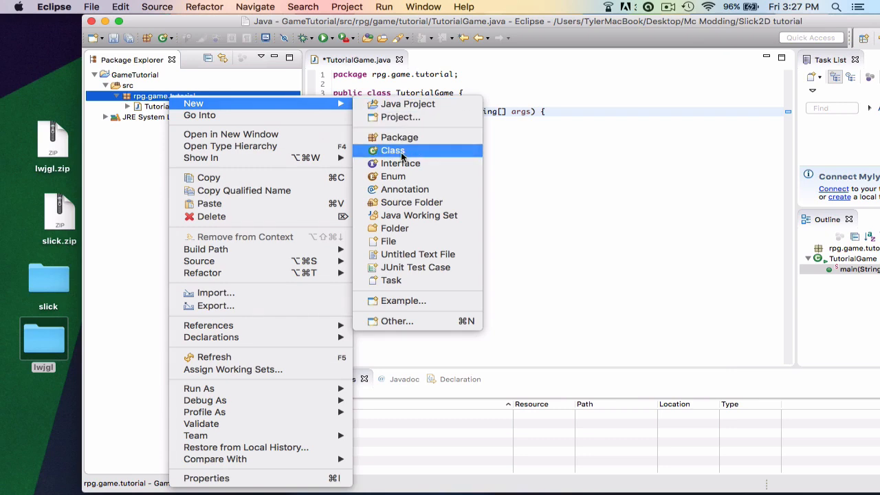
left_click(394, 149)
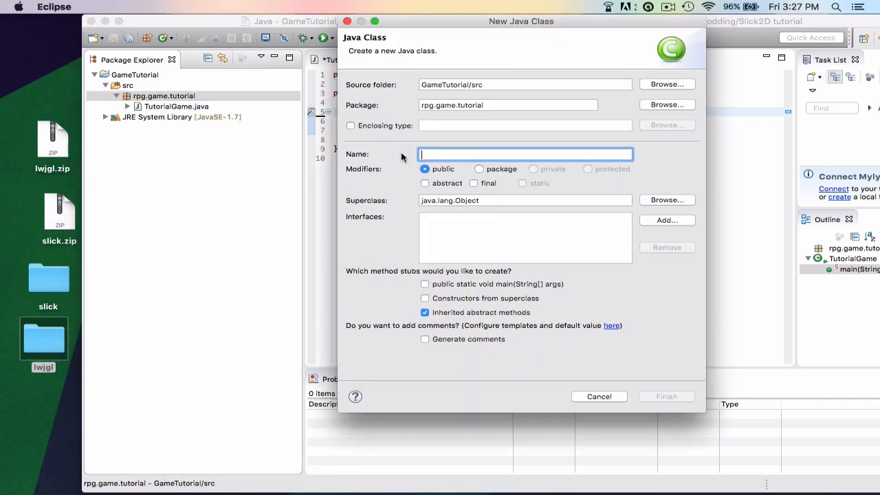
type("M")
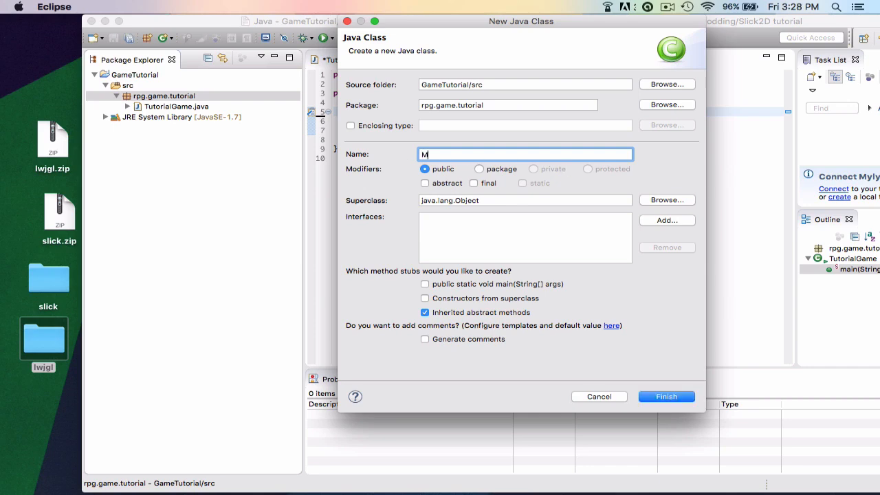
type("ainMenu")
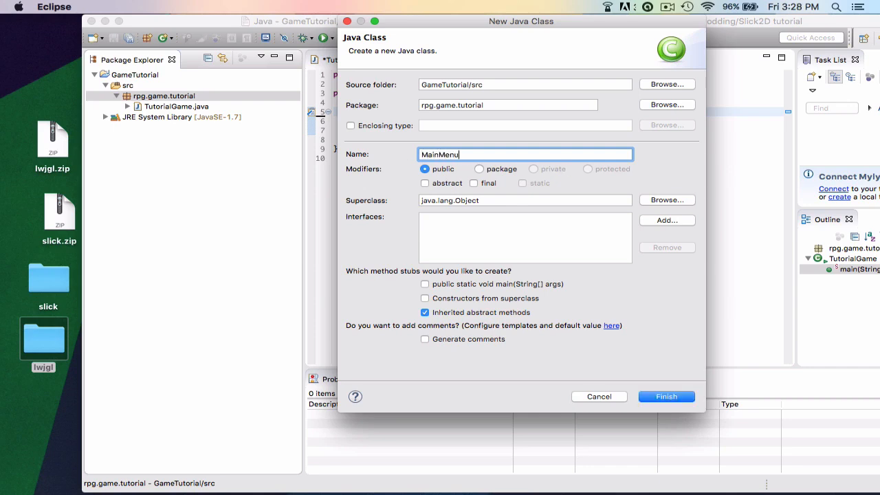
left_click(666, 396)
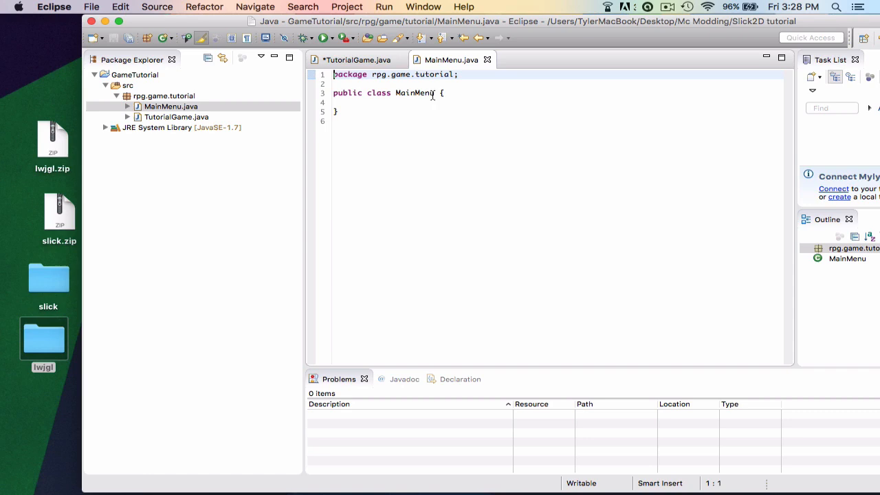
left_click(164, 96)
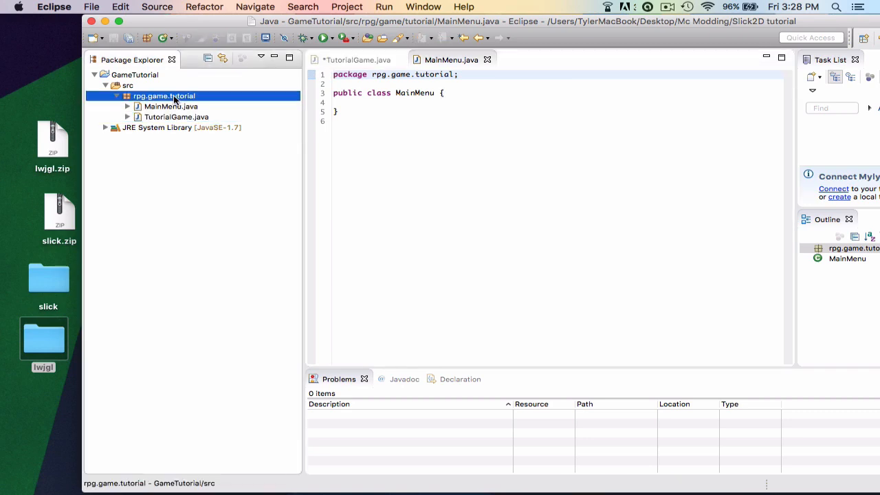
Create an empty WorldMap class in the rpg.game.tutorial package.
right_click(163, 96)
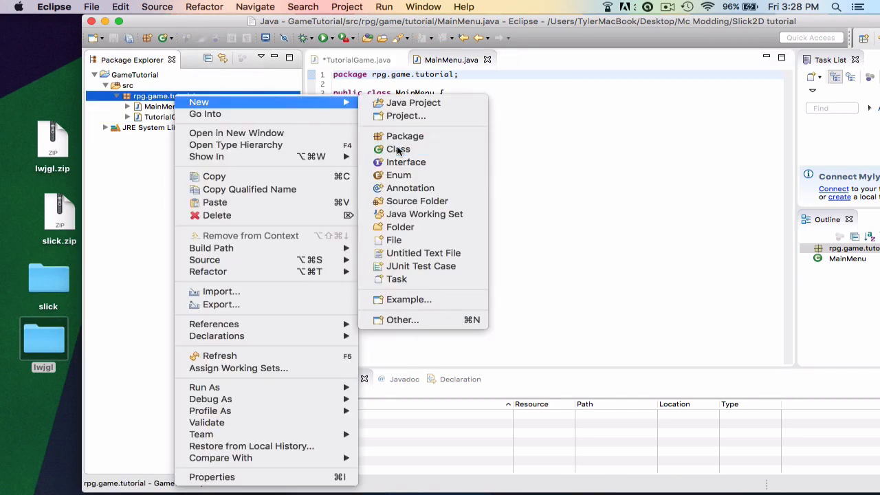
left_click(399, 149)
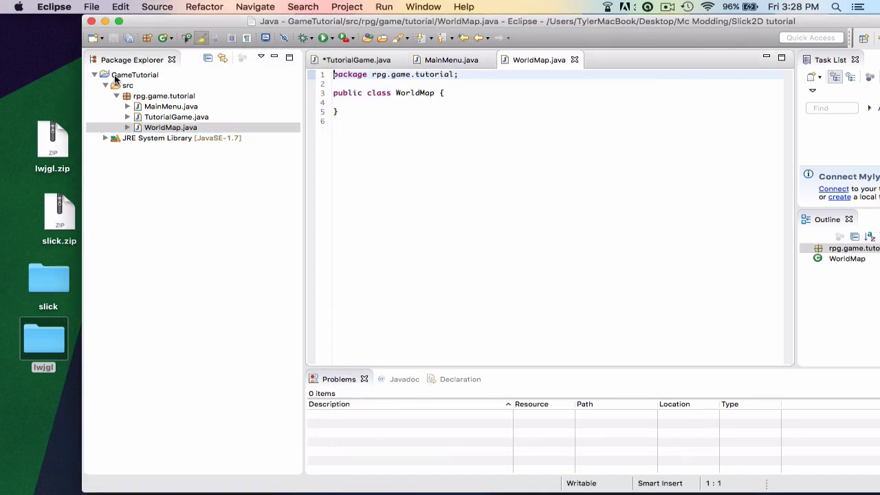
left_click(135, 75)
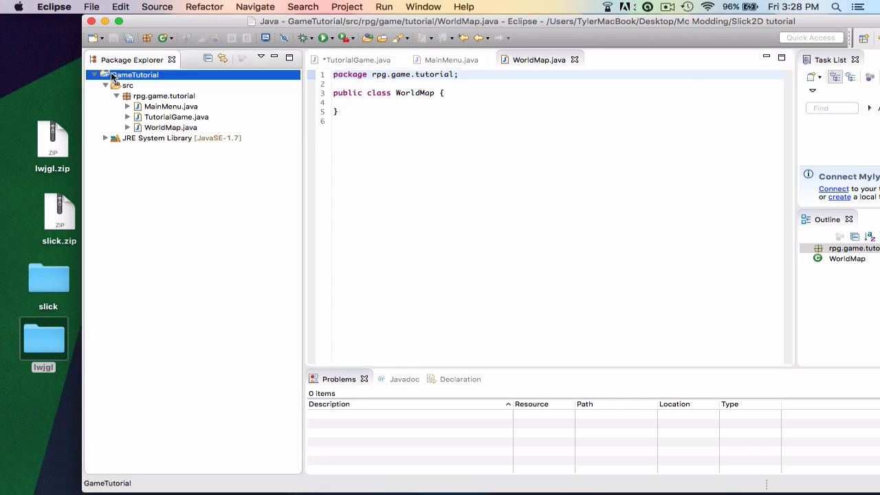
Create the res and lib folders at the root of the GameTutorial project.
right_click(135, 75)
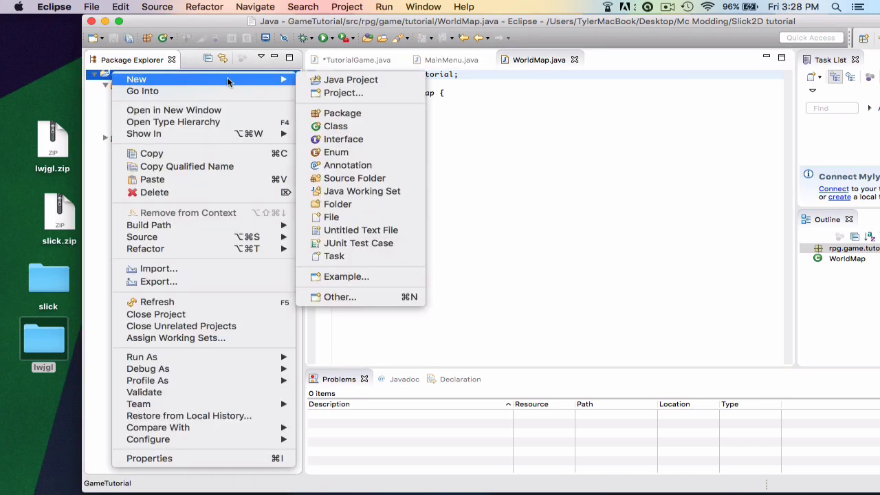
left_click(338, 204)
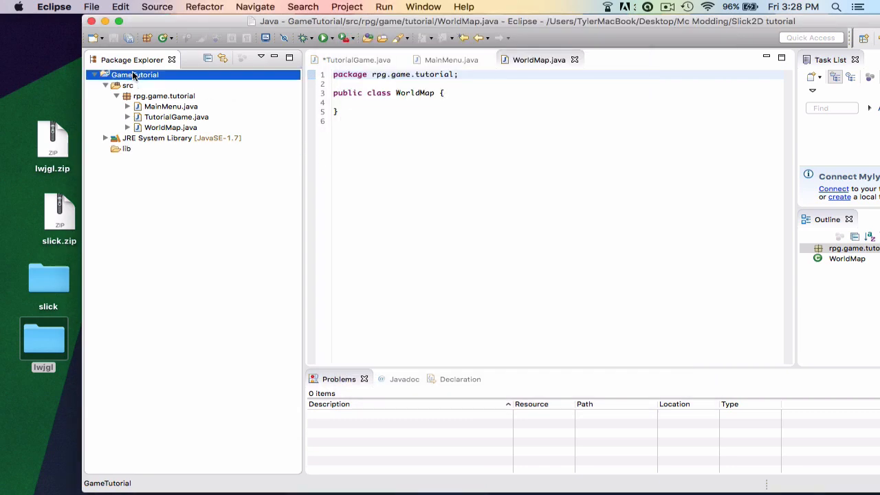
right_click(134, 74)
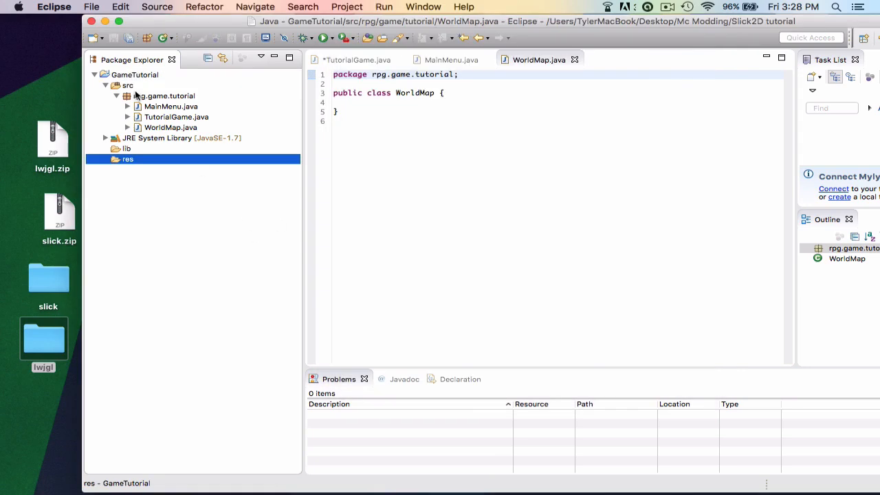
Create jars and natives subfolders inside the lib folder.
right_click(126, 159)
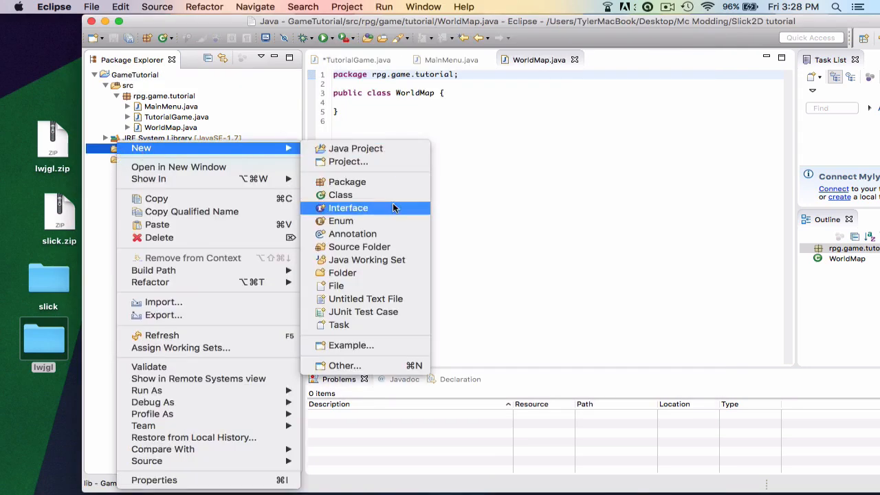
left_click(343, 273)
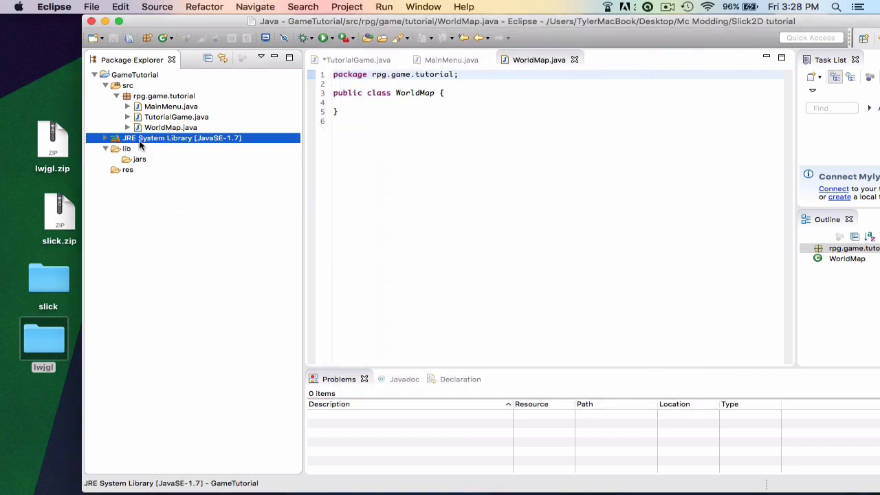
right_click(126, 149)
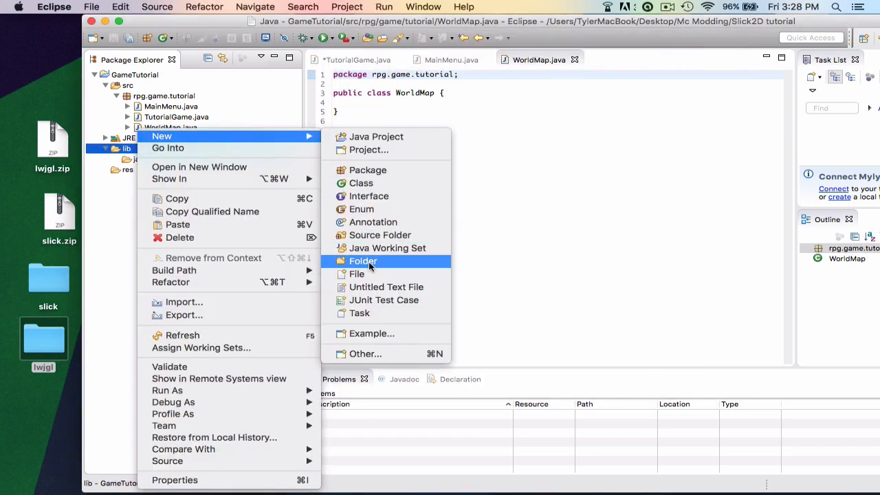
left_click(363, 261)
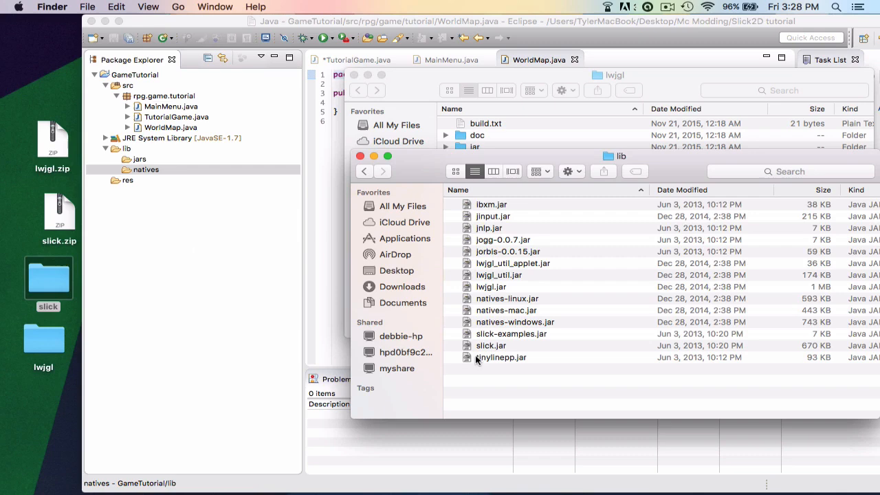
Copy slick.jar and lwjgl.jar from Finder into lib/jars and return to the LWJGL folder for its natives.
left_click(491, 345)
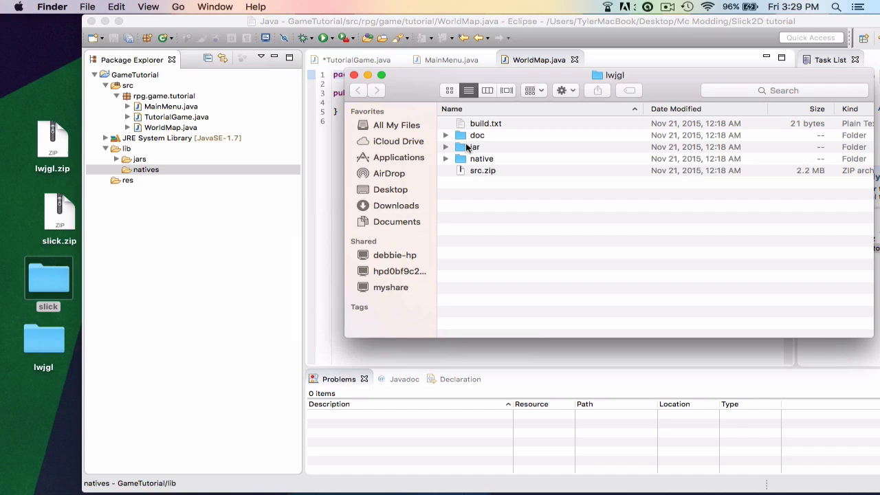
double_click(477, 146)
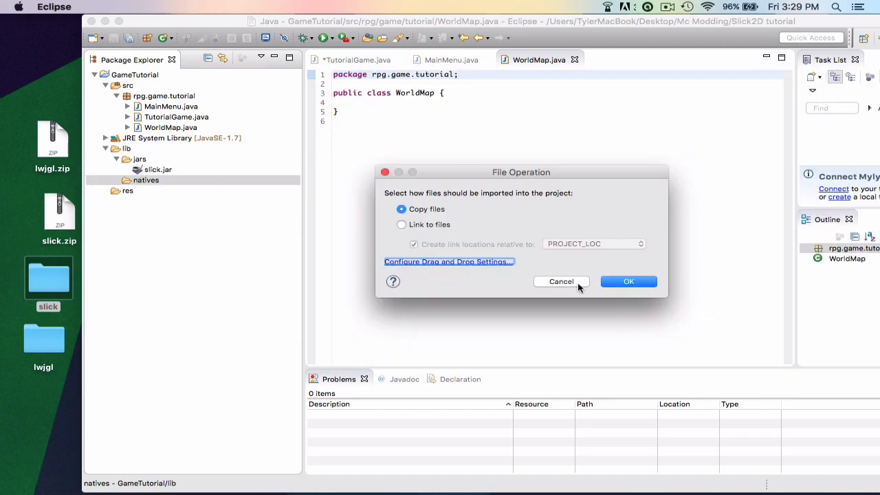
left_click(627, 281)
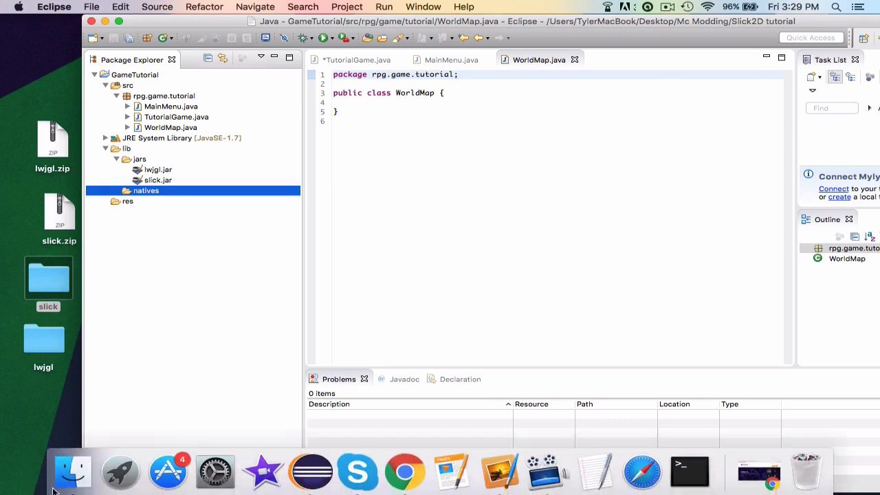
left_click(71, 470)
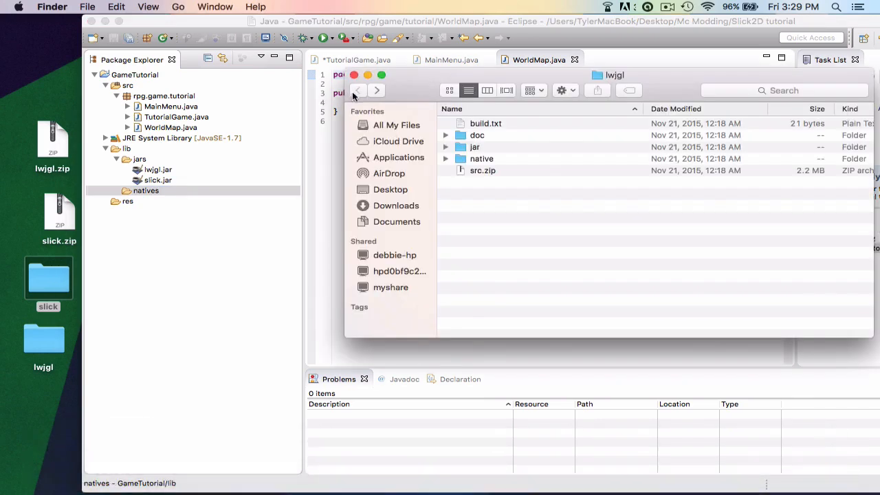
double_click(482, 158)
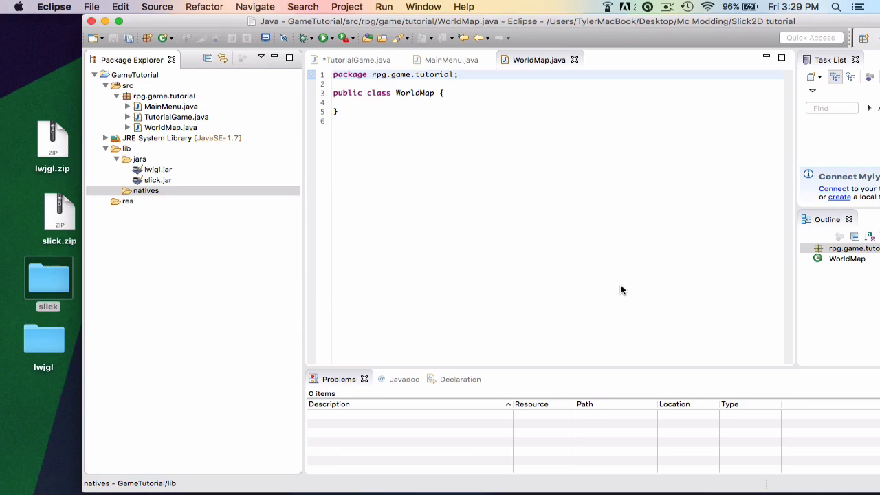
Add lib/jars/lwjgl.jar to GameTutorial's Java Build Path libraries via project Properties.
left_click(145, 190)
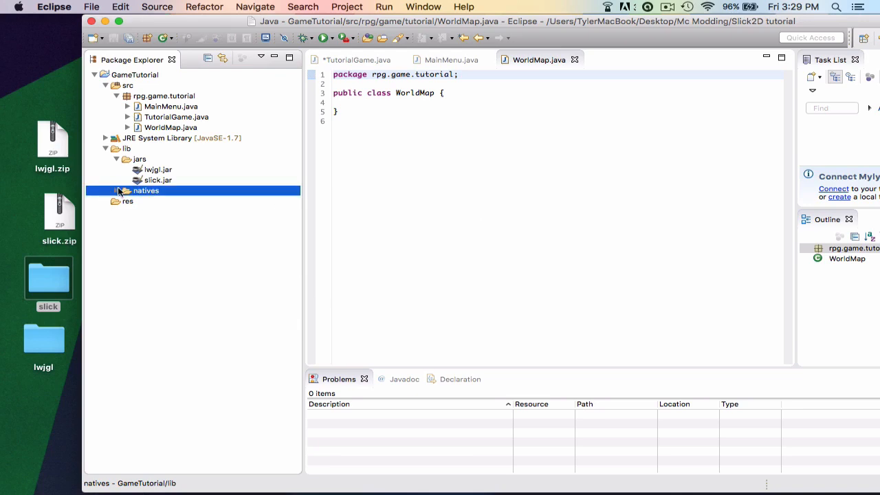
left_click(135, 75)
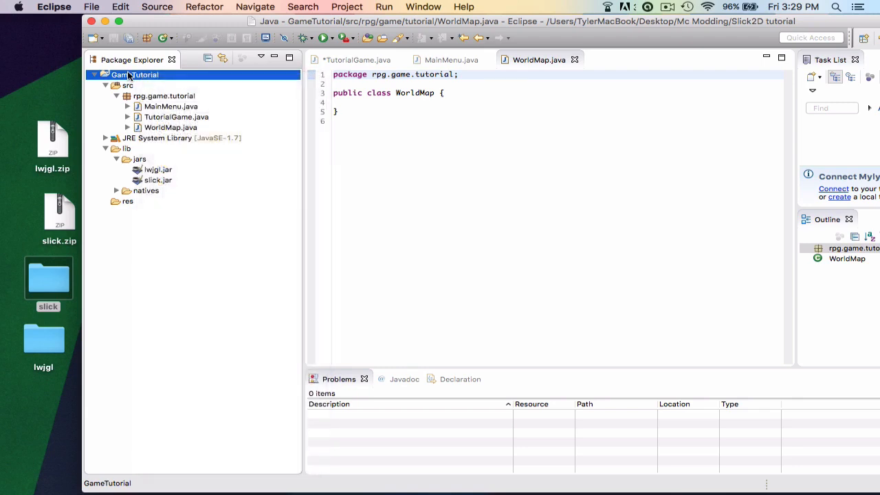
right_click(131, 74)
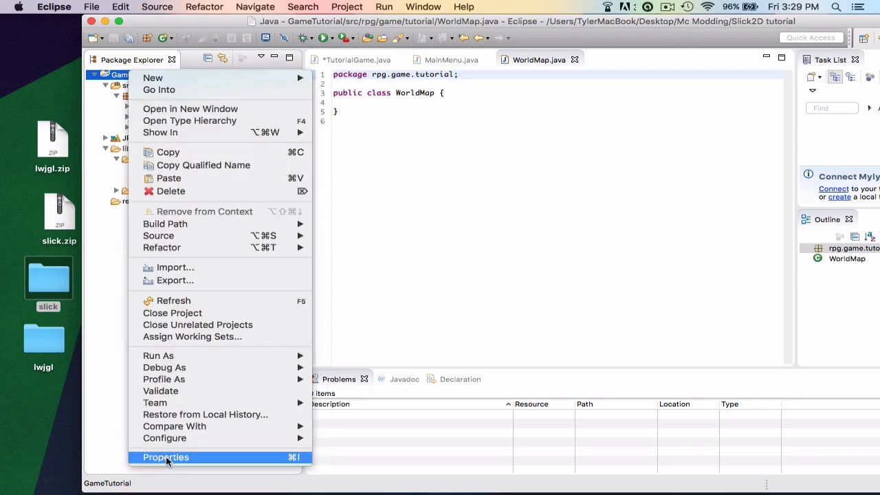
left_click(165, 456)
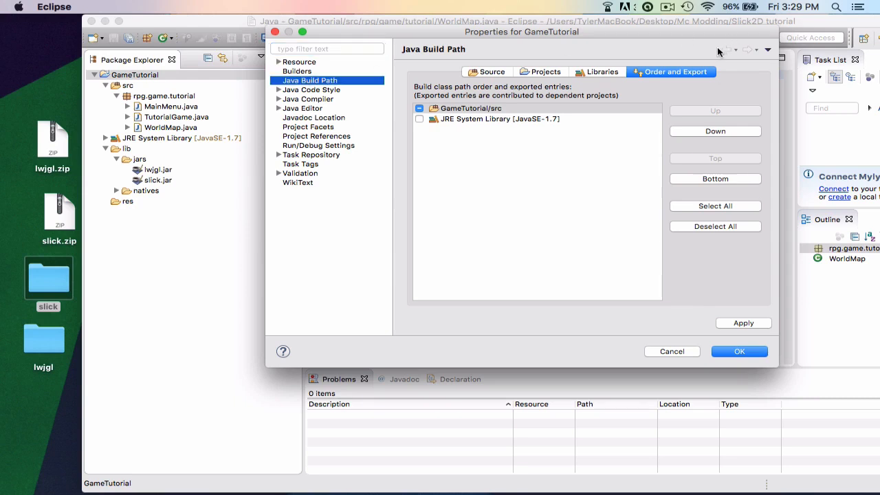
left_click(597, 72)
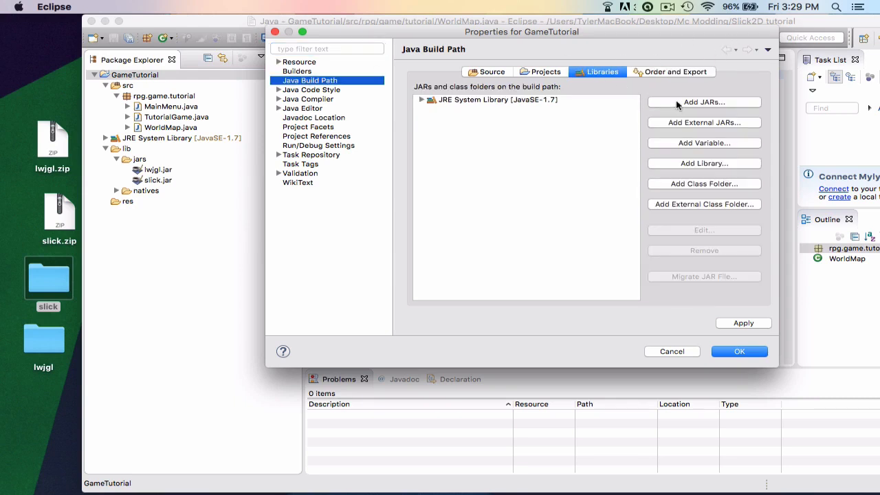
left_click(704, 101)
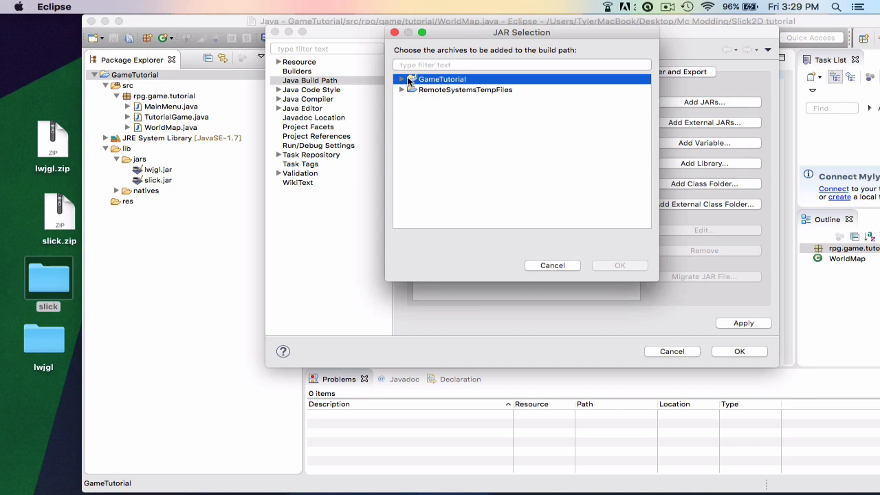
left_click(402, 78)
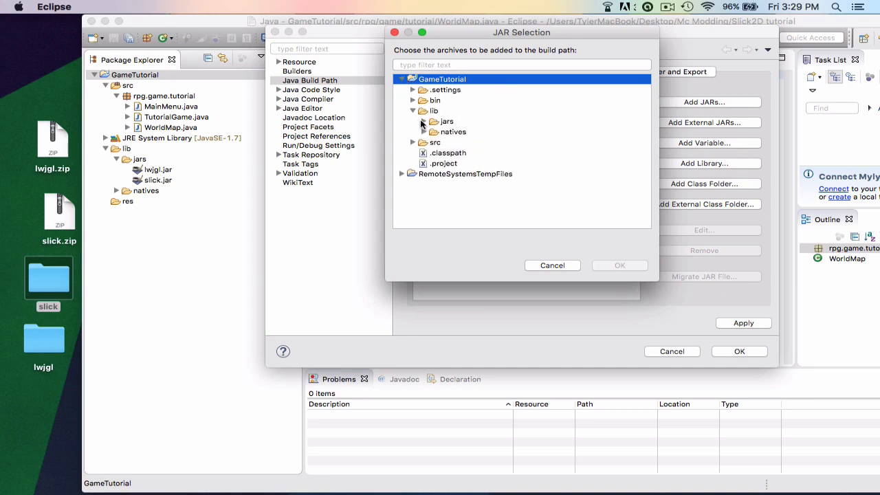
left_click(423, 121)
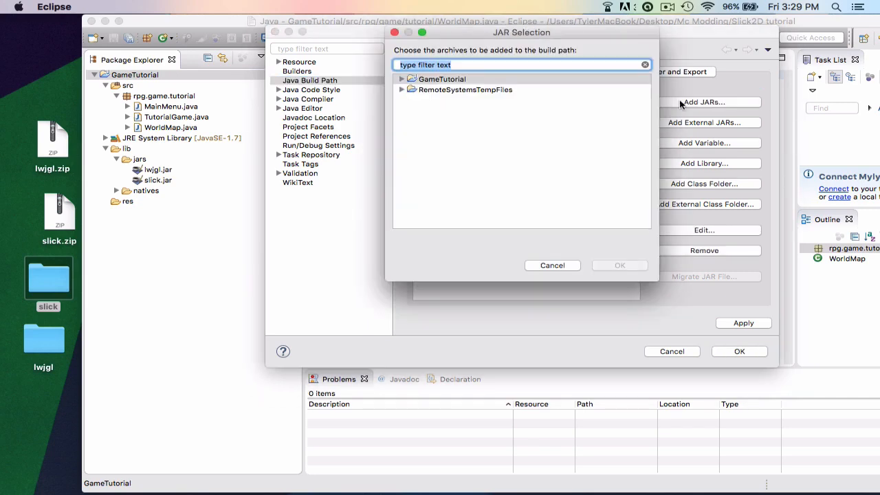
Add lib/jars/slick.jar to the build path and begin editing lwjgl.jar's native library location.
left_click(401, 78)
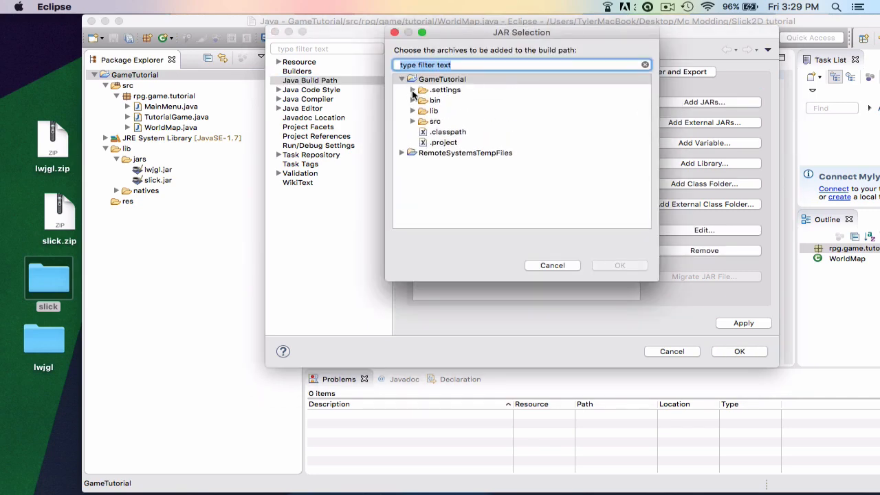
left_click(412, 110)
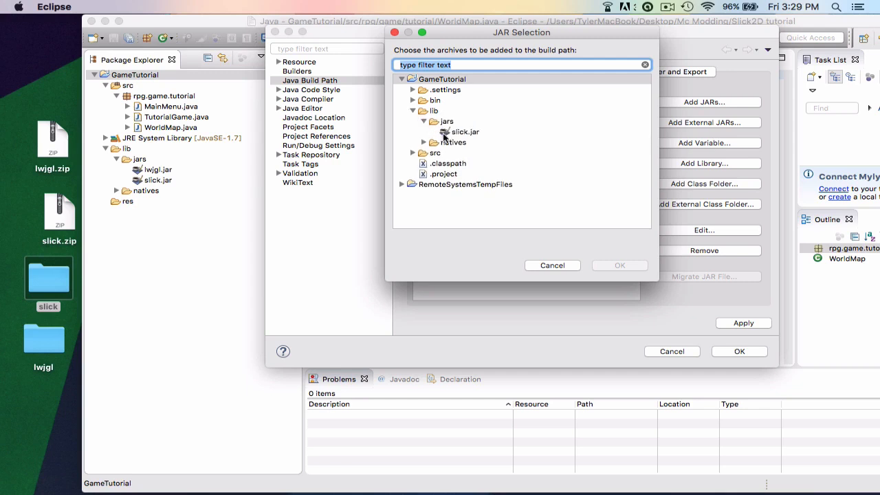
left_click(619, 265)
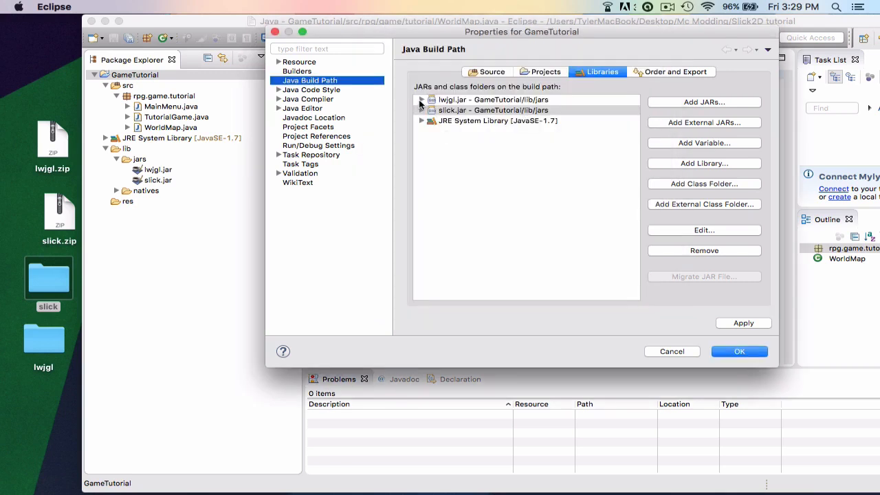
left_click(421, 99)
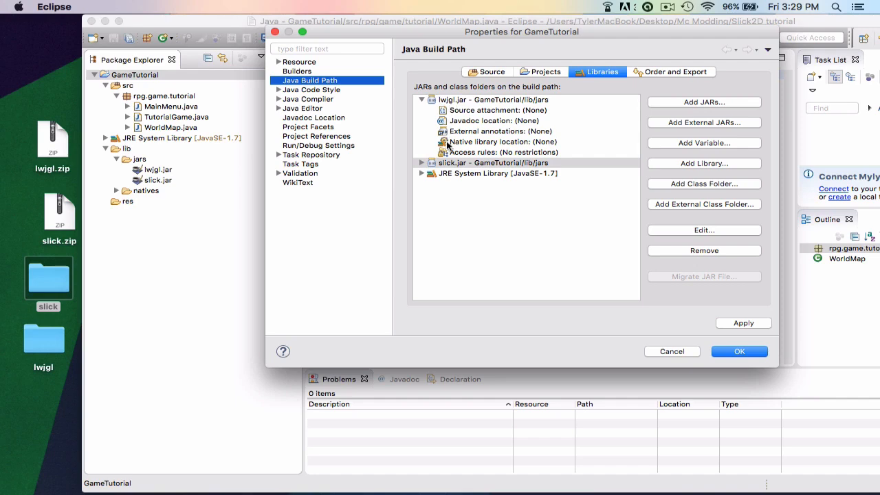
double_click(500, 141)
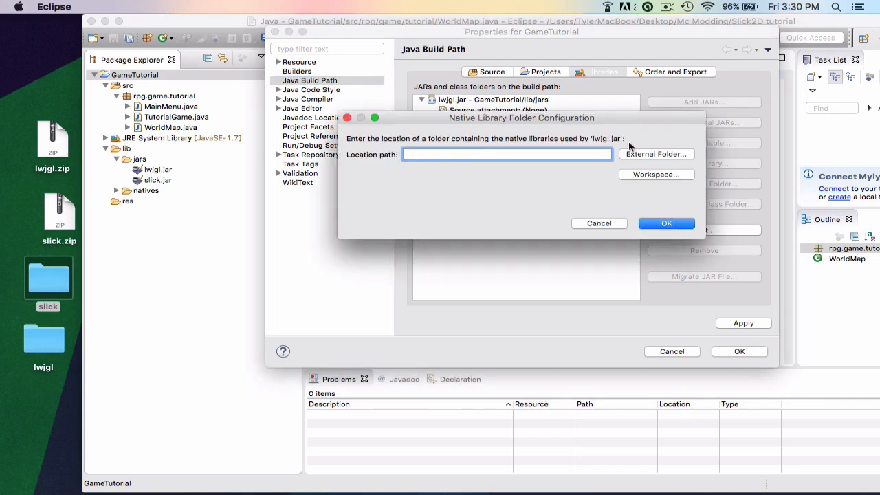
Set lwjgl.jar's native library location to GameTutorial/lib/natives/native and apply the project properties.
left_click(656, 173)
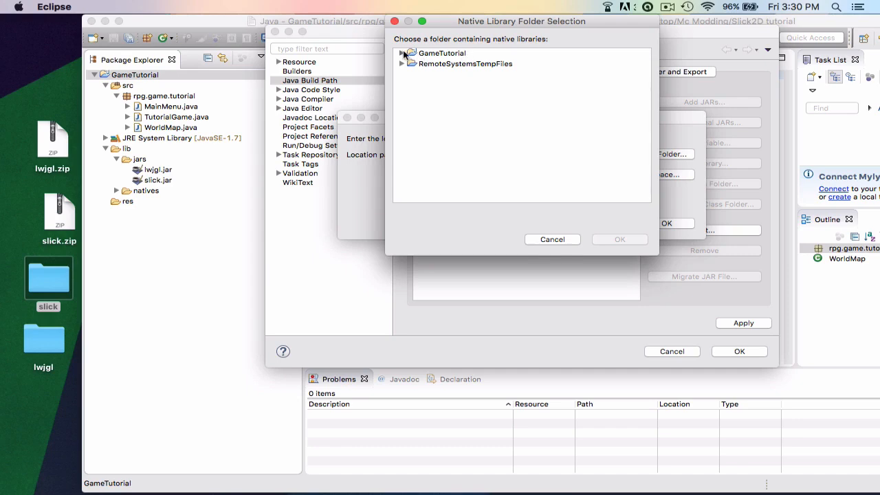
left_click(402, 52)
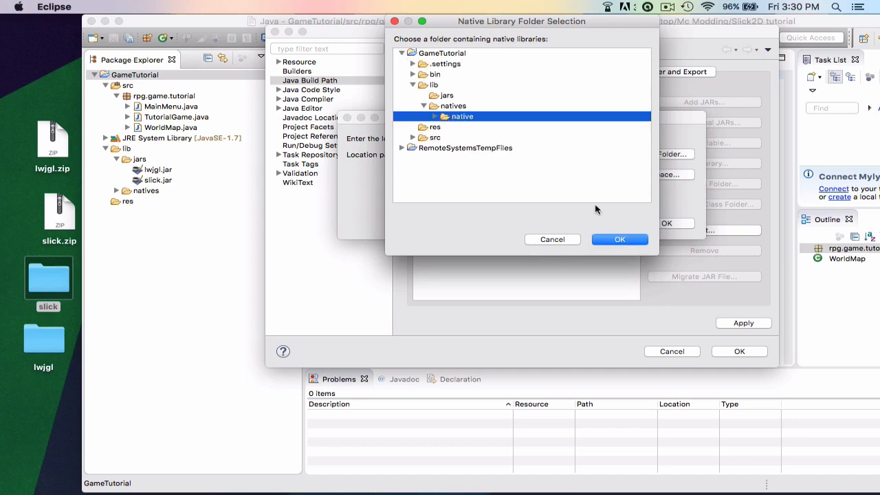
left_click(619, 239)
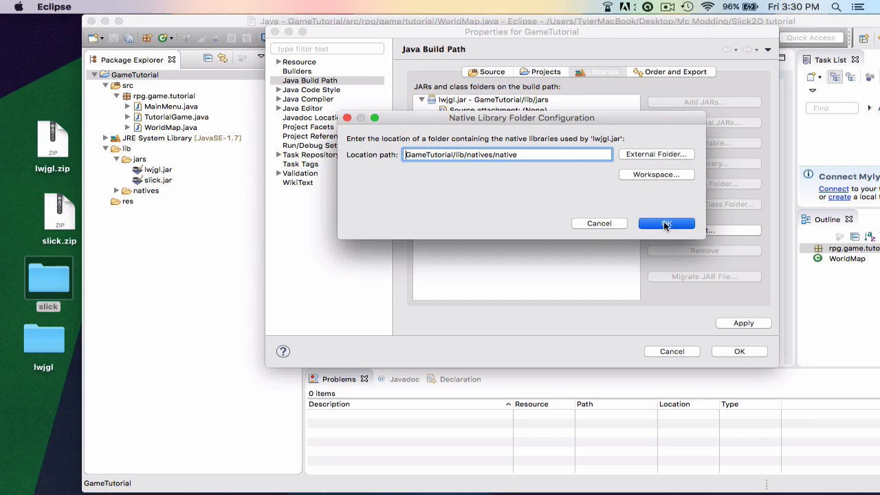
left_click(665, 223)
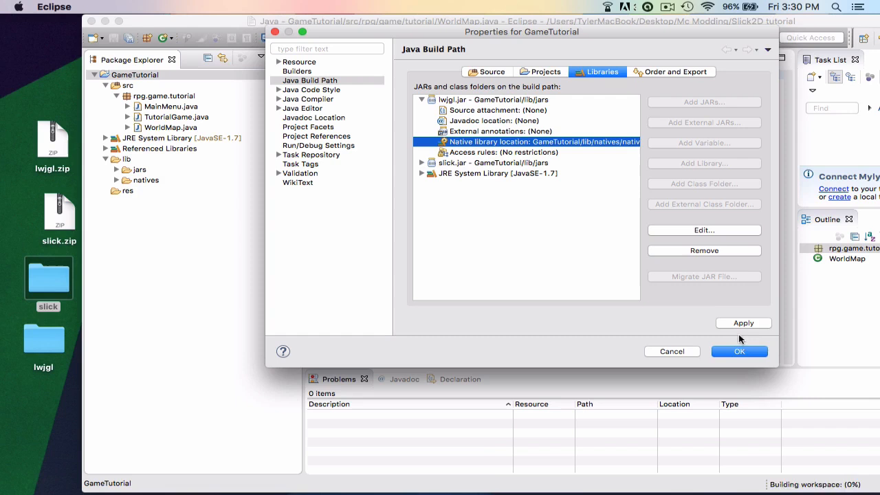
left_click(740, 352)
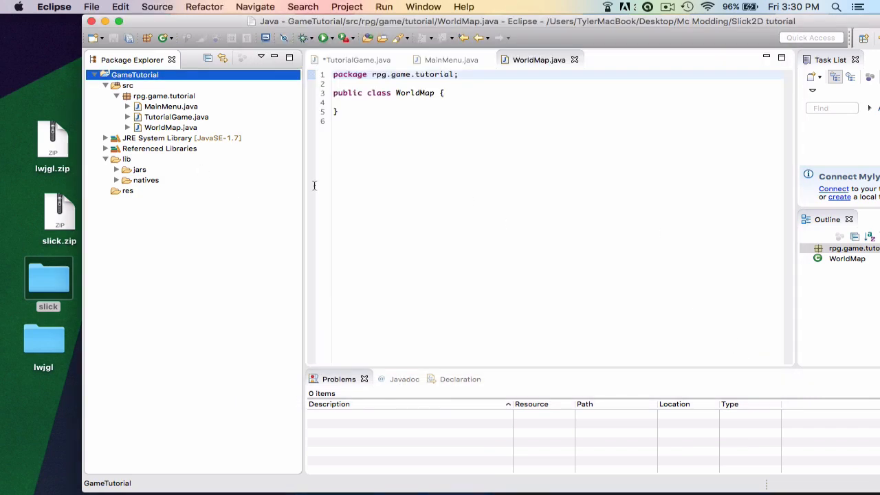